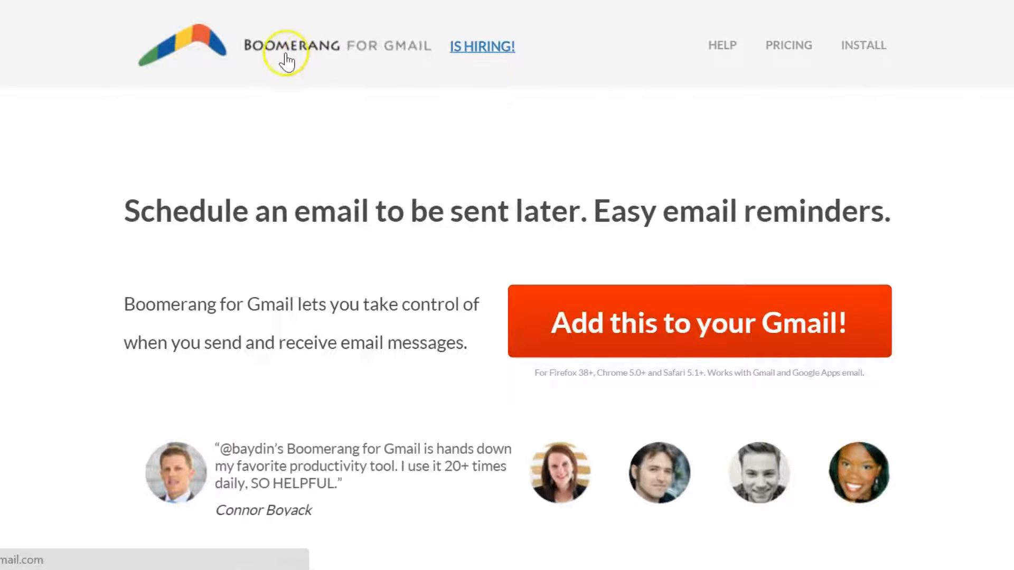
mouse_move(341, 109)
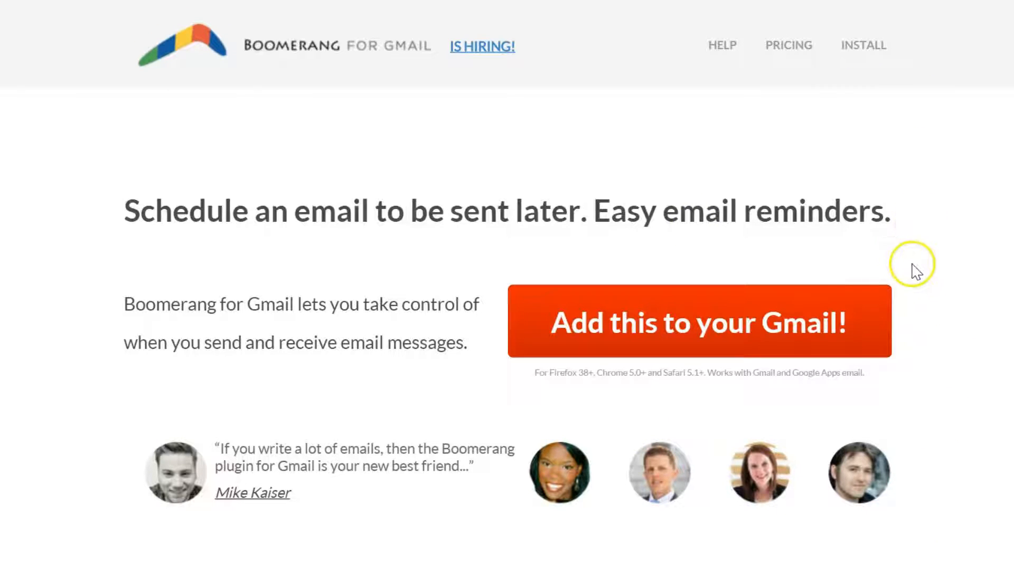
mouse_move(925, 256)
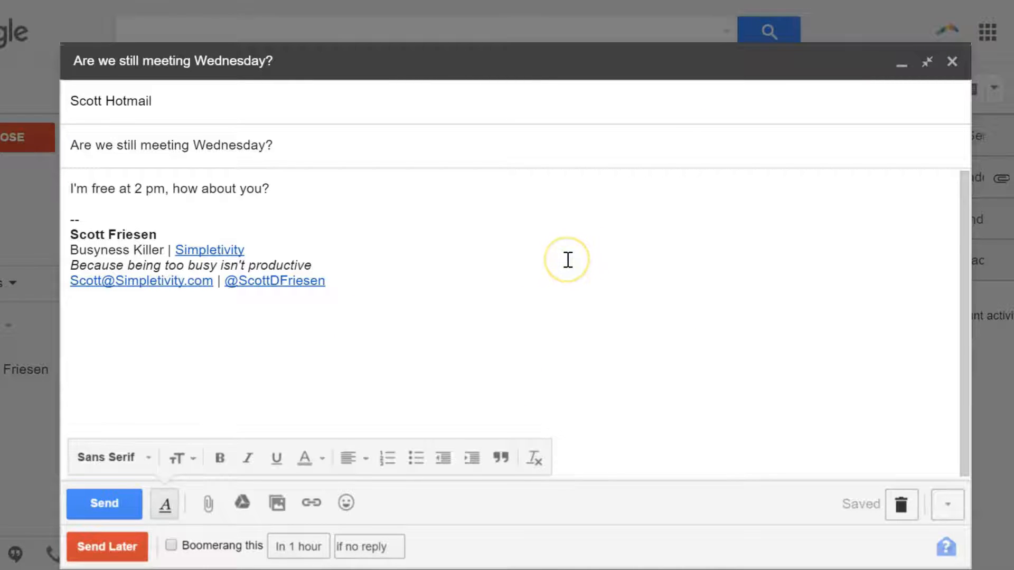
mouse_move(316, 399)
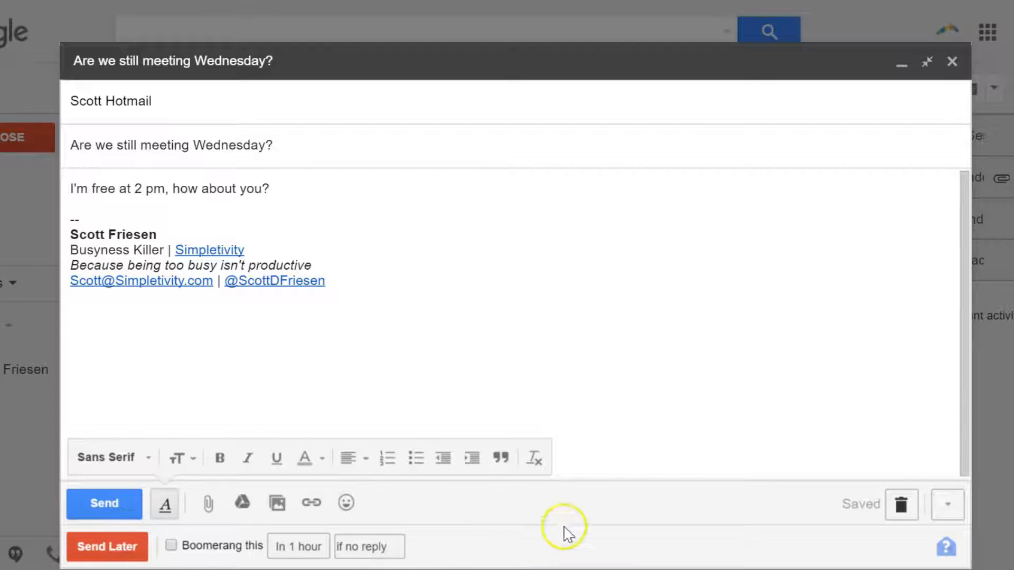
mouse_move(524, 553)
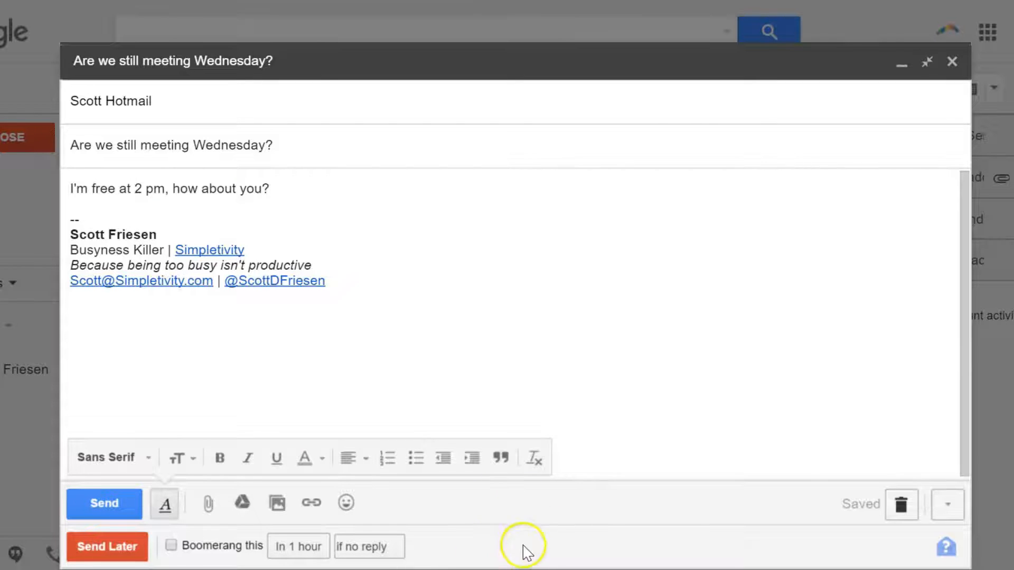
mouse_move(505, 563)
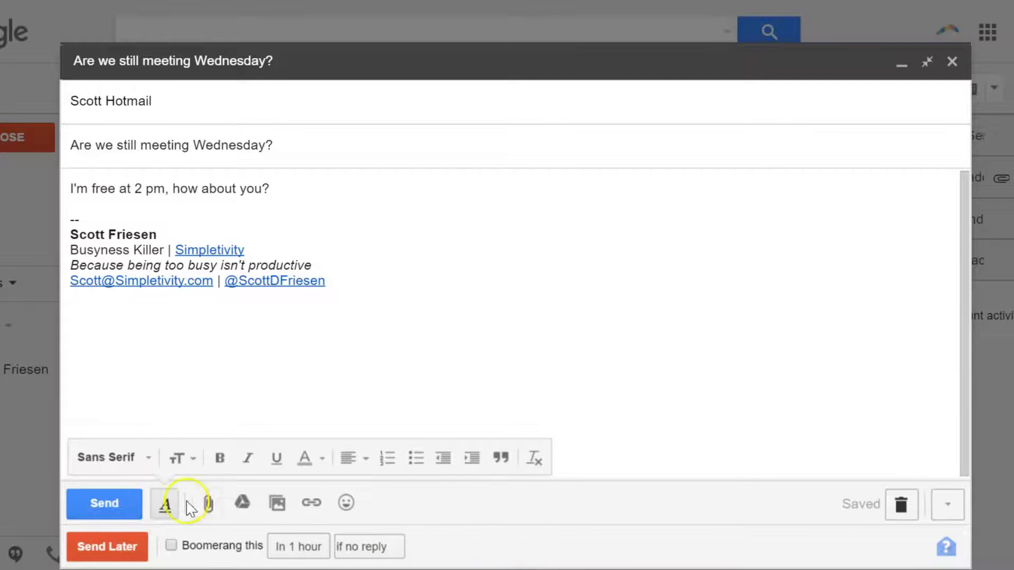
mouse_move(104, 503)
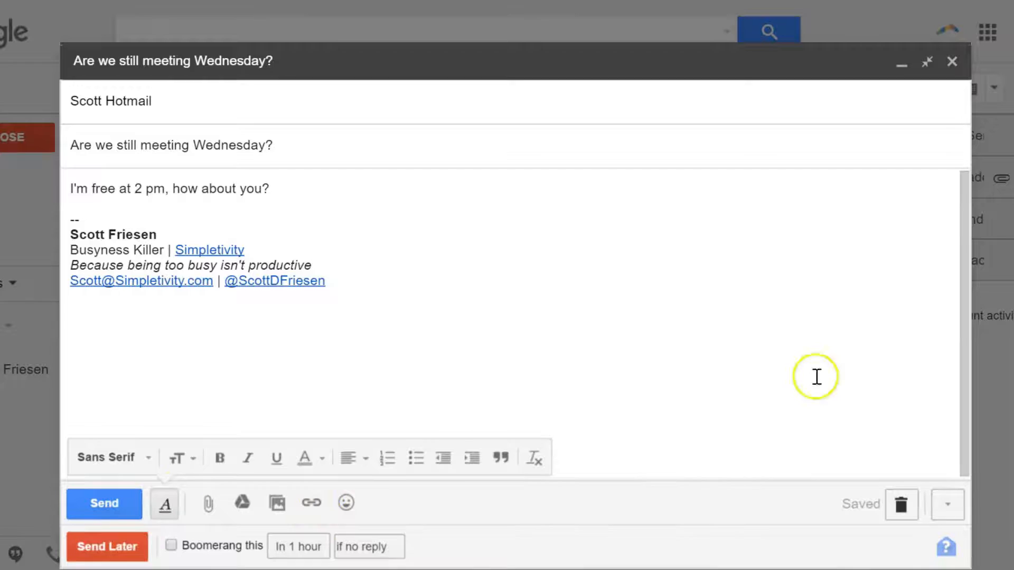
mouse_move(508, 549)
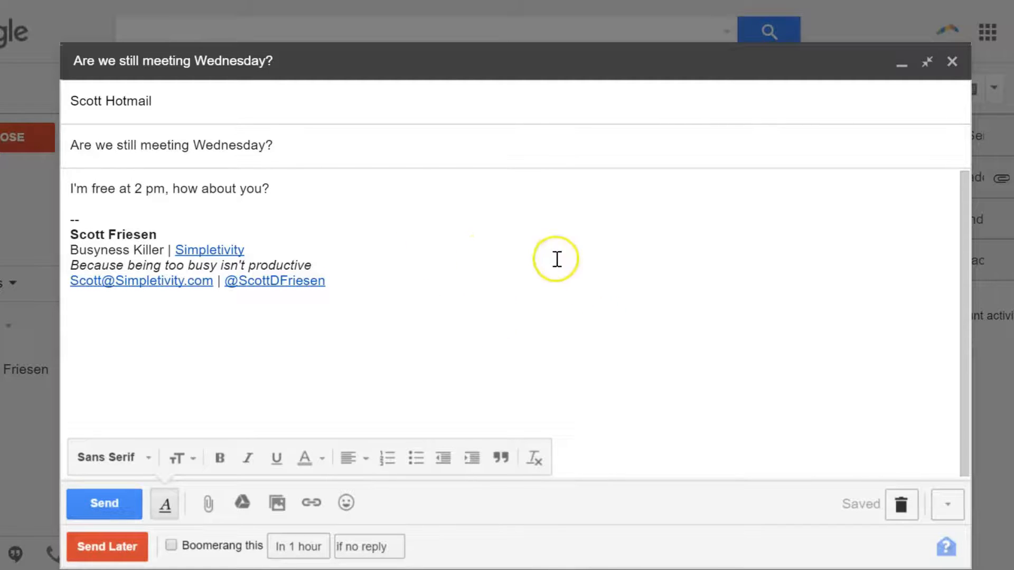
mouse_move(367, 245)
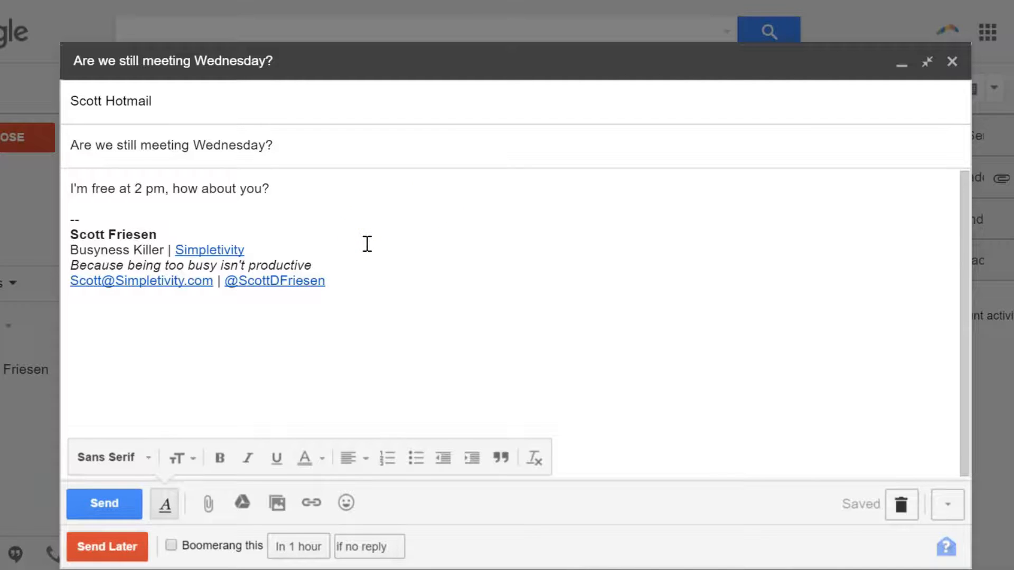
mouse_move(253, 402)
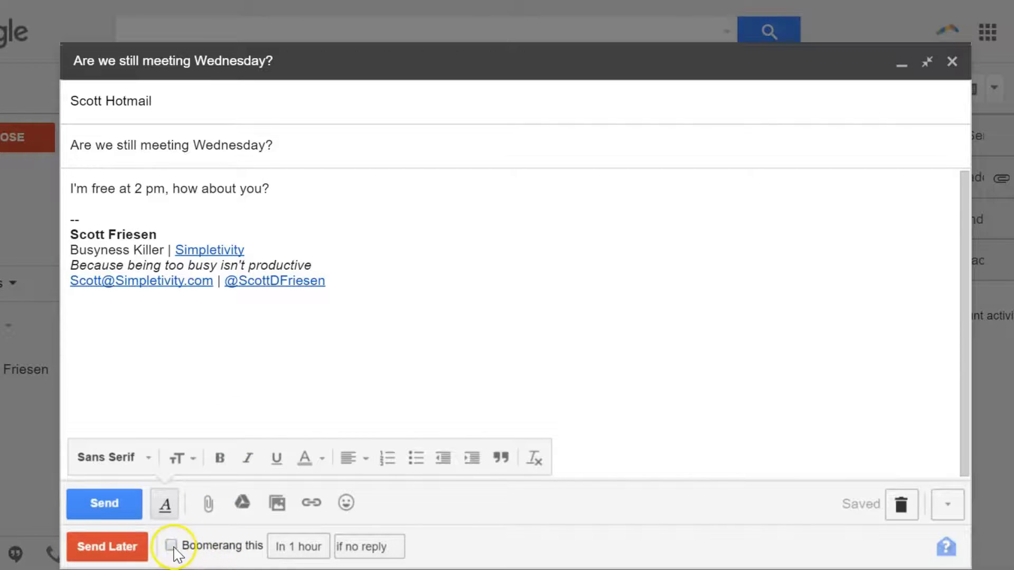
Enable 'Boomerang this' on the Wednesday-meeting draft, defaulting to 1 hour if no reply
left_click(171, 546)
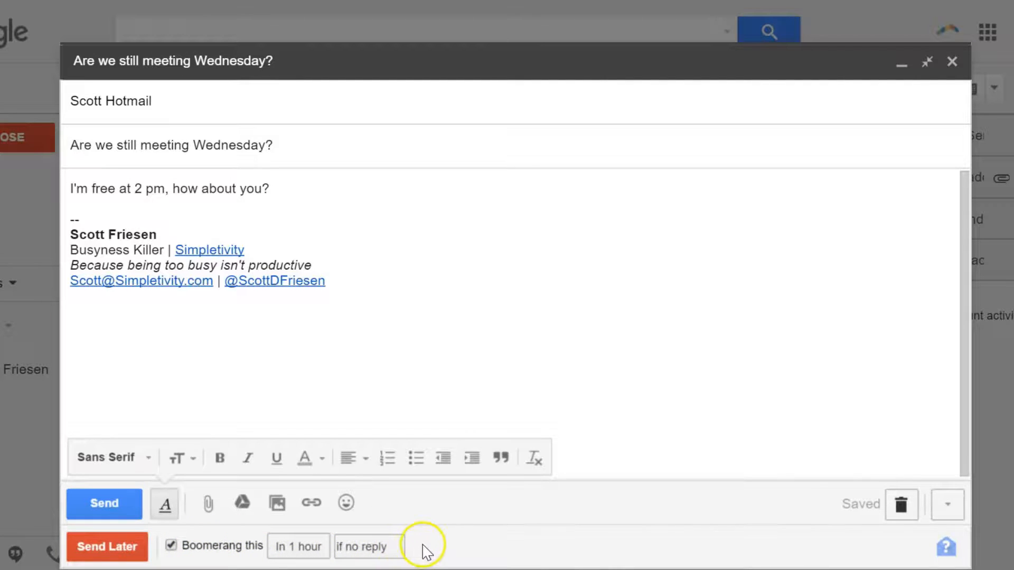
mouse_move(448, 247)
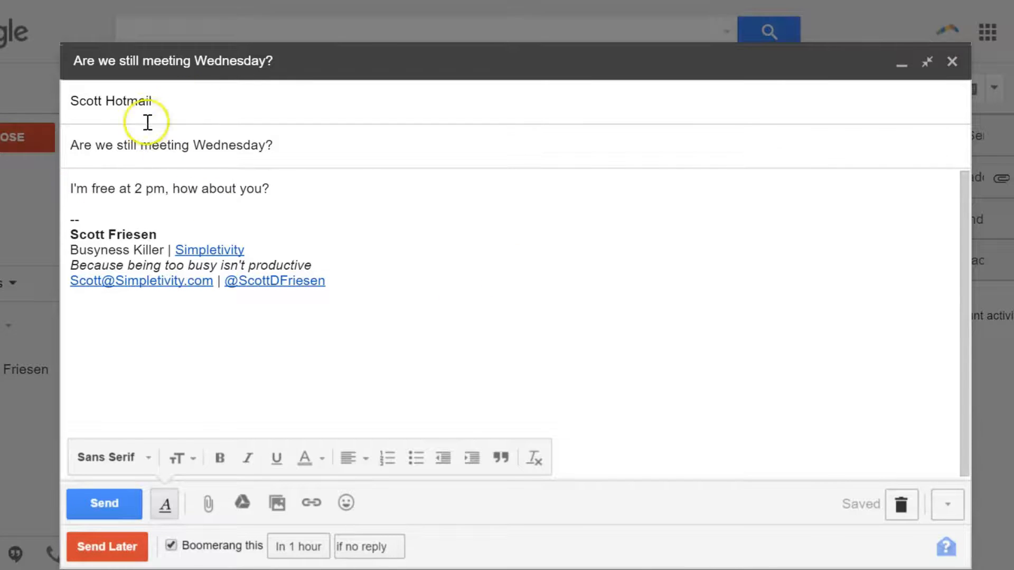
mouse_move(295, 263)
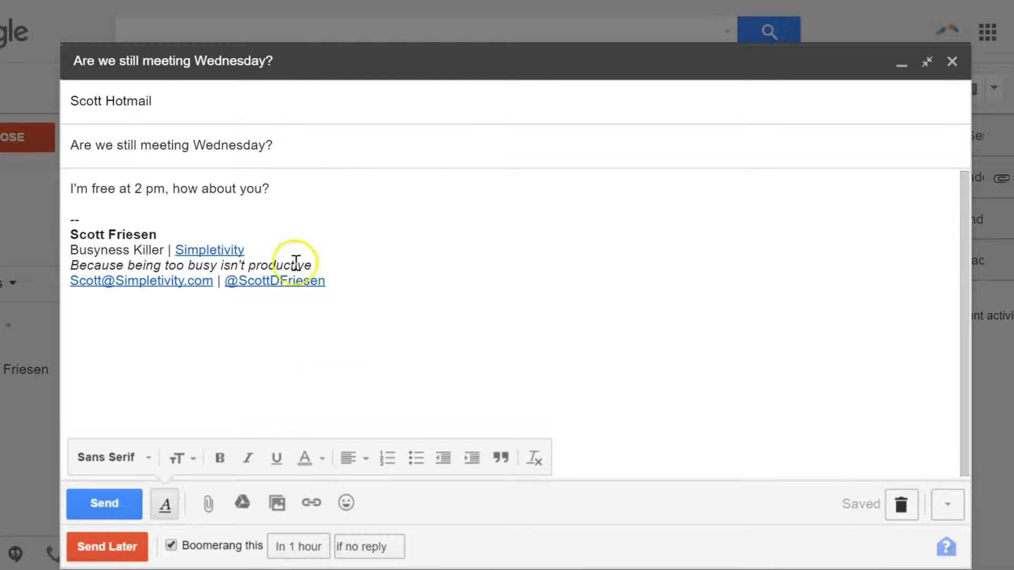
mouse_move(338, 192)
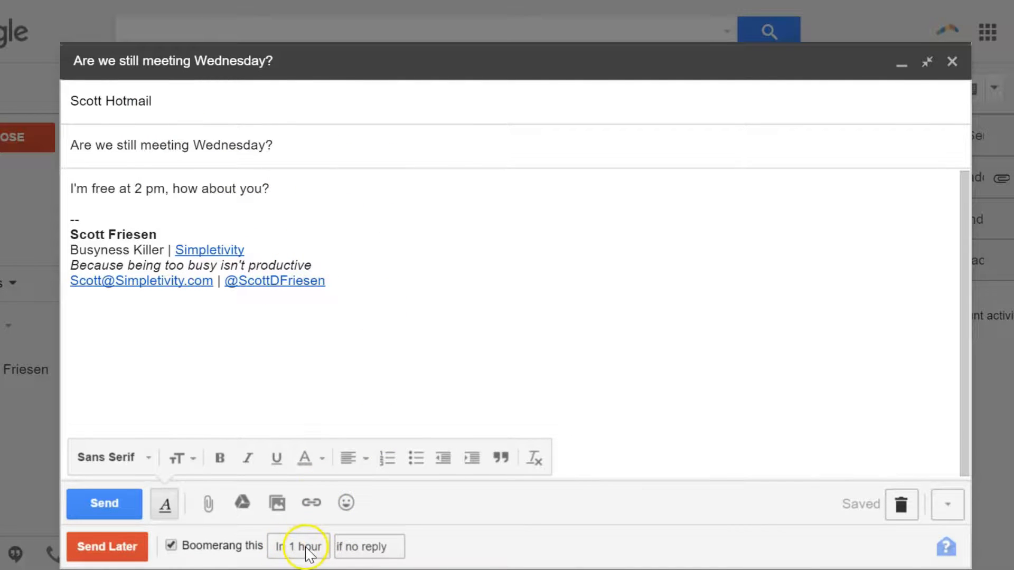
Change the Boomerang return time from 'In 1 hour' to 'In 2 days'
left_click(299, 546)
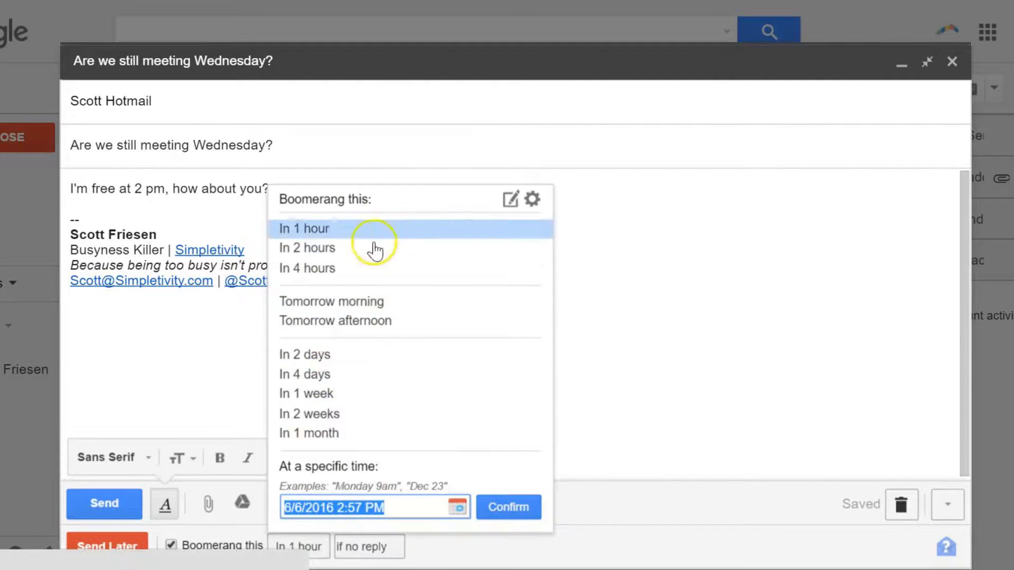
mouse_move(459, 509)
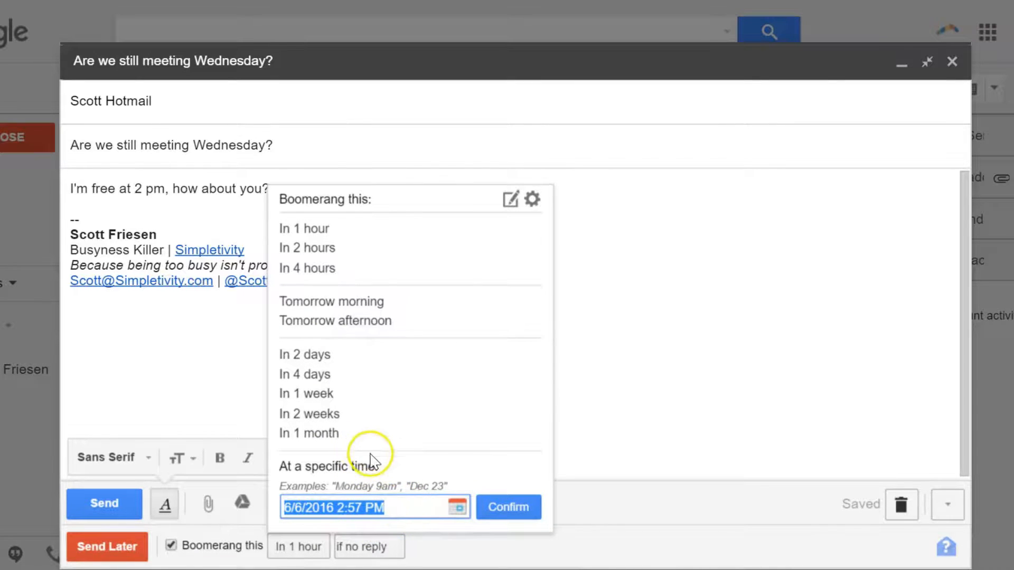
mouse_move(305, 355)
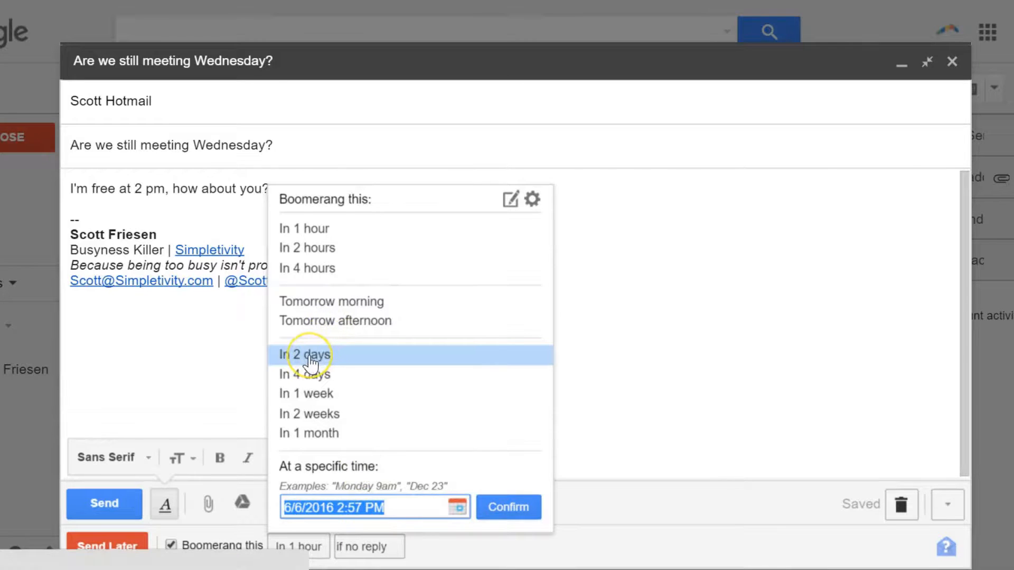
mouse_move(304, 355)
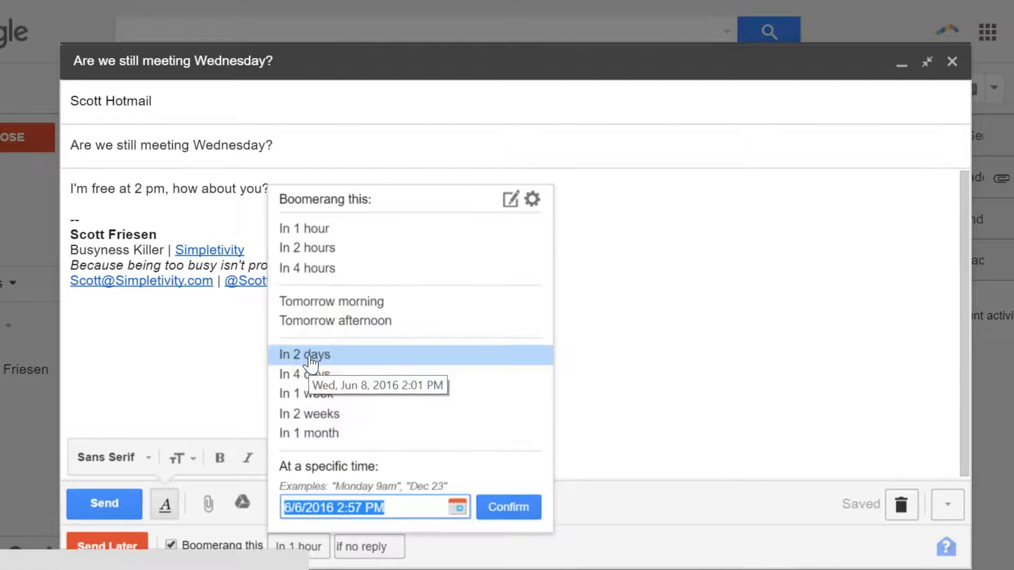
left_click(304, 355)
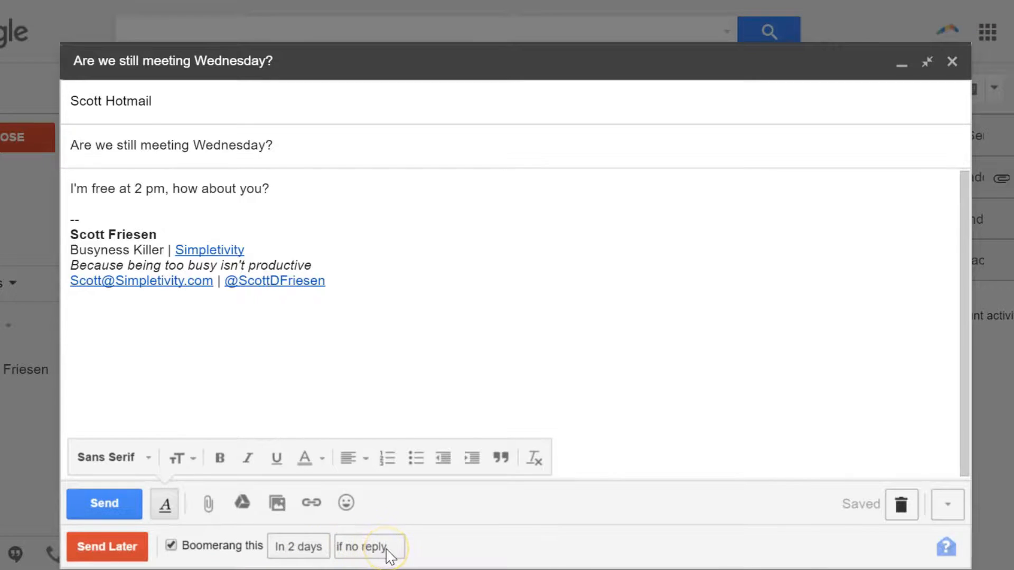
Keep the Boomerang return condition as 'if no reply' after reviewing the alternatives
left_click(369, 546)
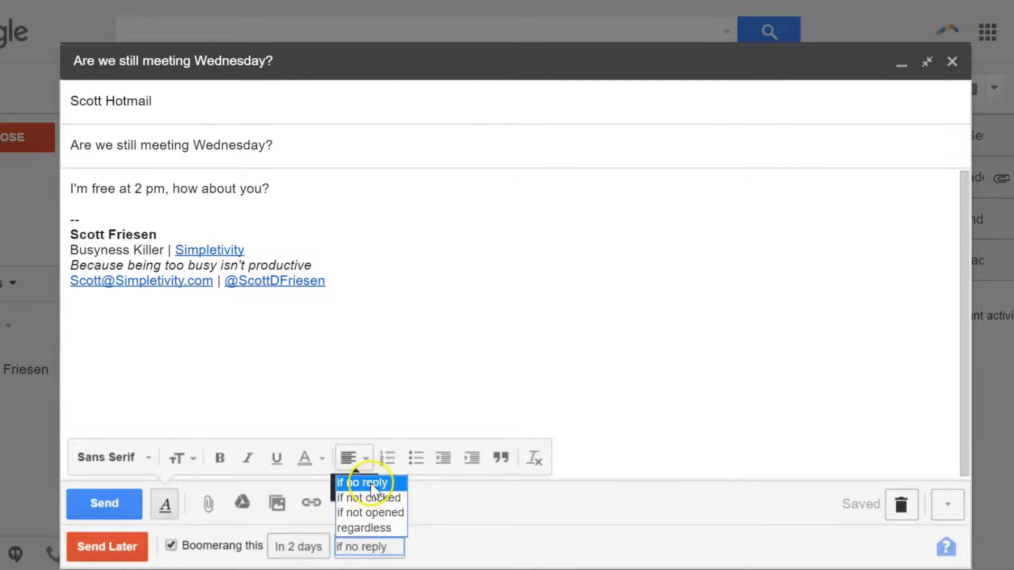
left_click(363, 483)
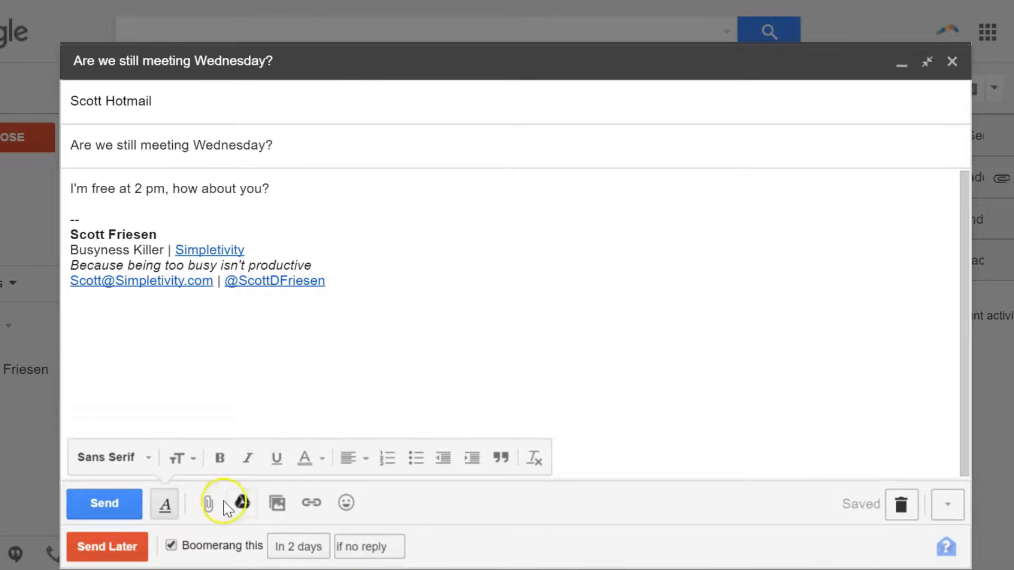
mouse_move(105, 504)
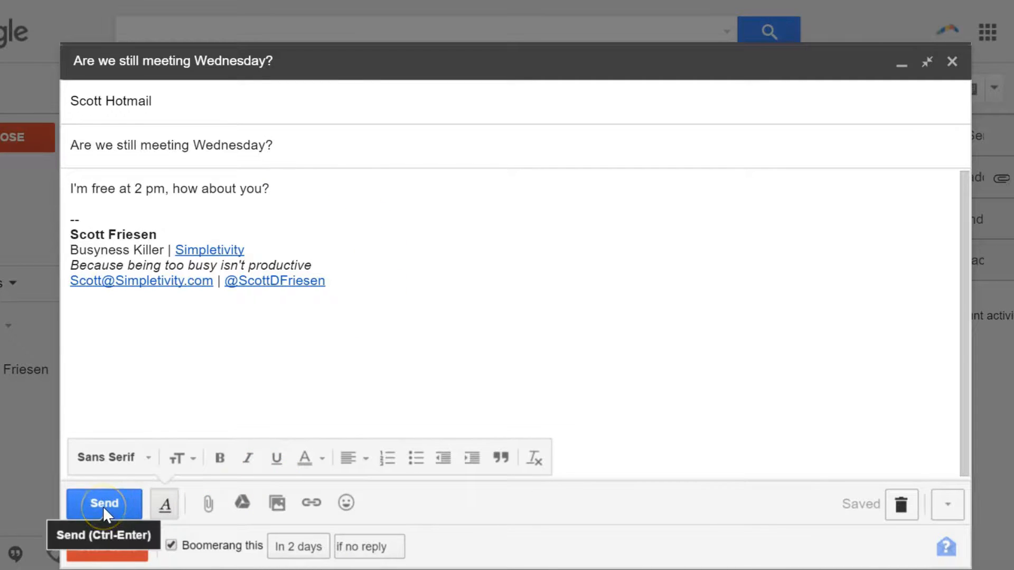